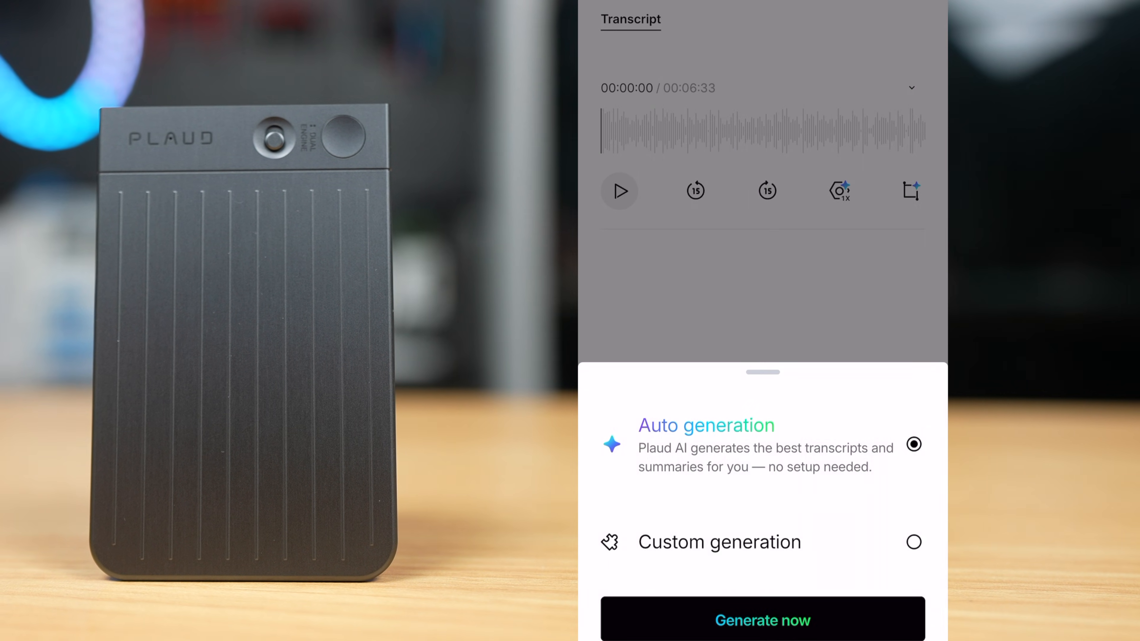
# Generate the automatic AI summary of the chatbot recording and scroll through it
pyautogui.click(762, 619)
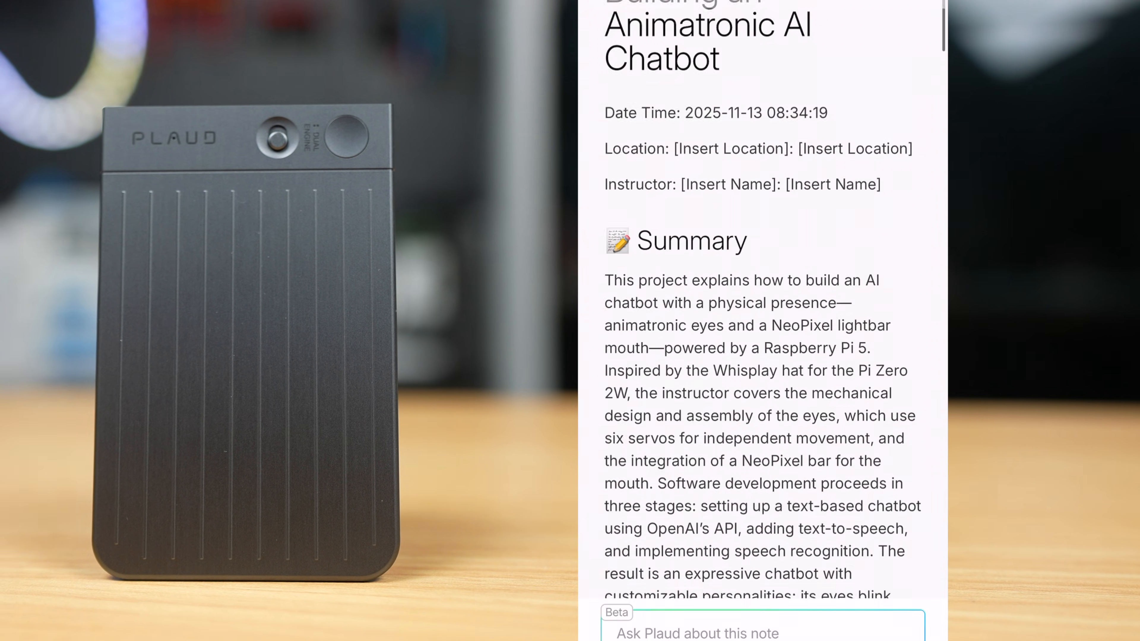
pyautogui.scroll(-3)
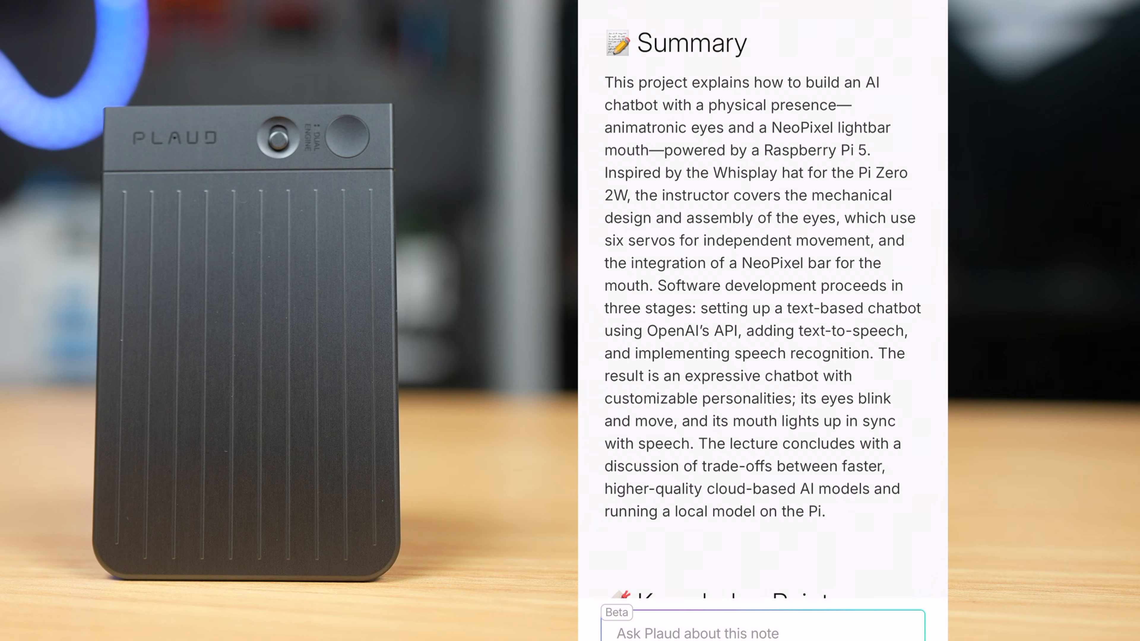
pyautogui.scroll(-3)
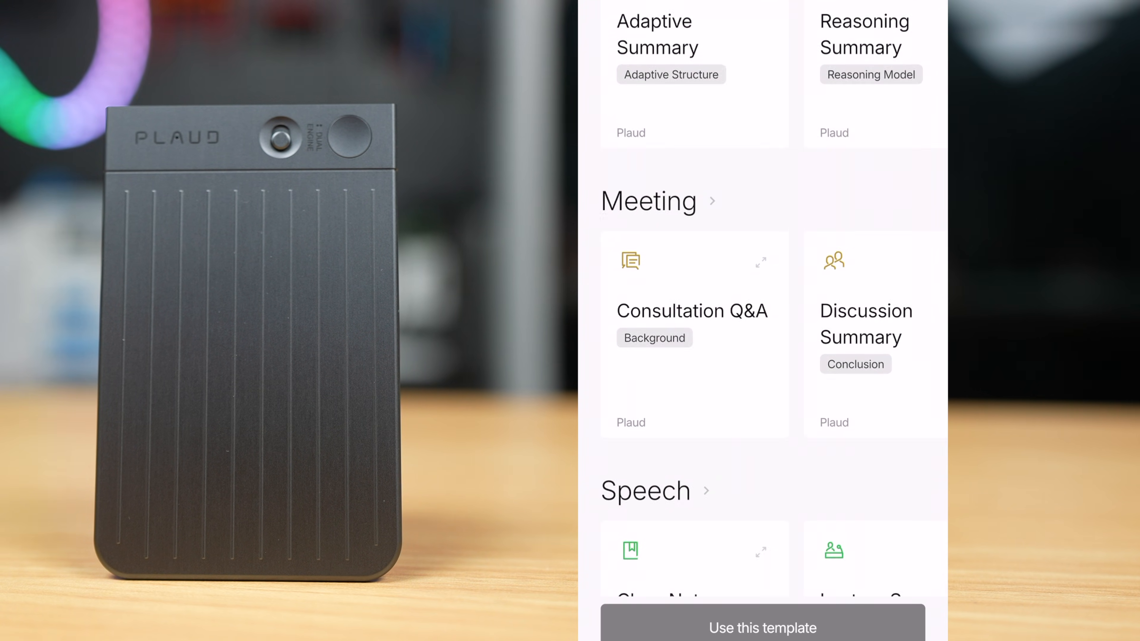
pyautogui.scroll(-3)
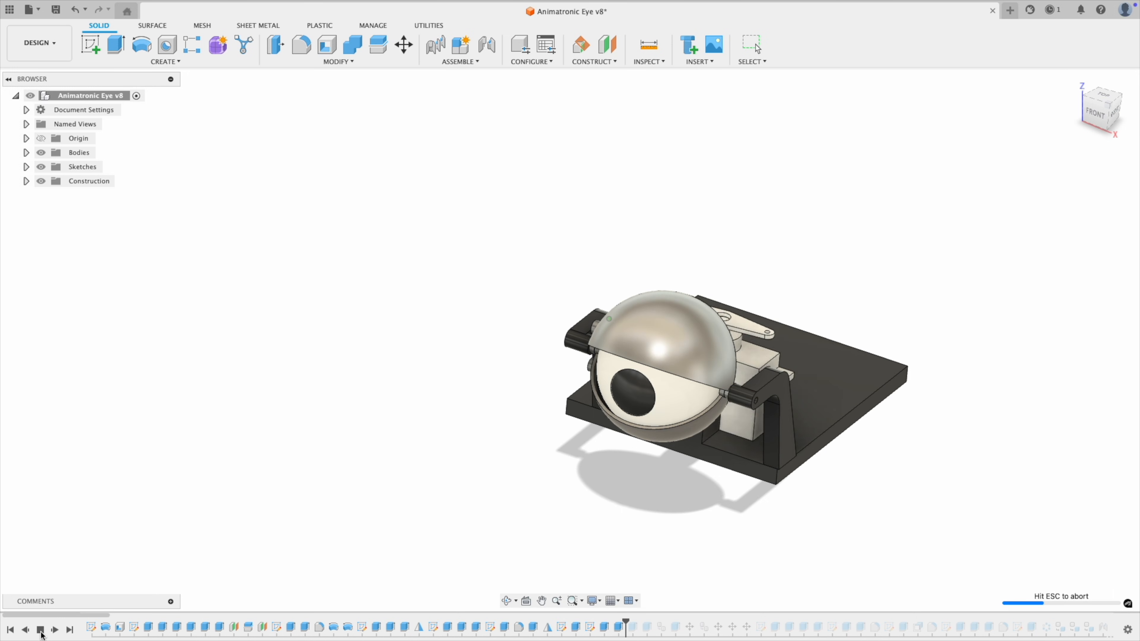
# Play the Animatronic Eye v8 history through to the complete dual-eye assembly
pyautogui.click(41, 629)
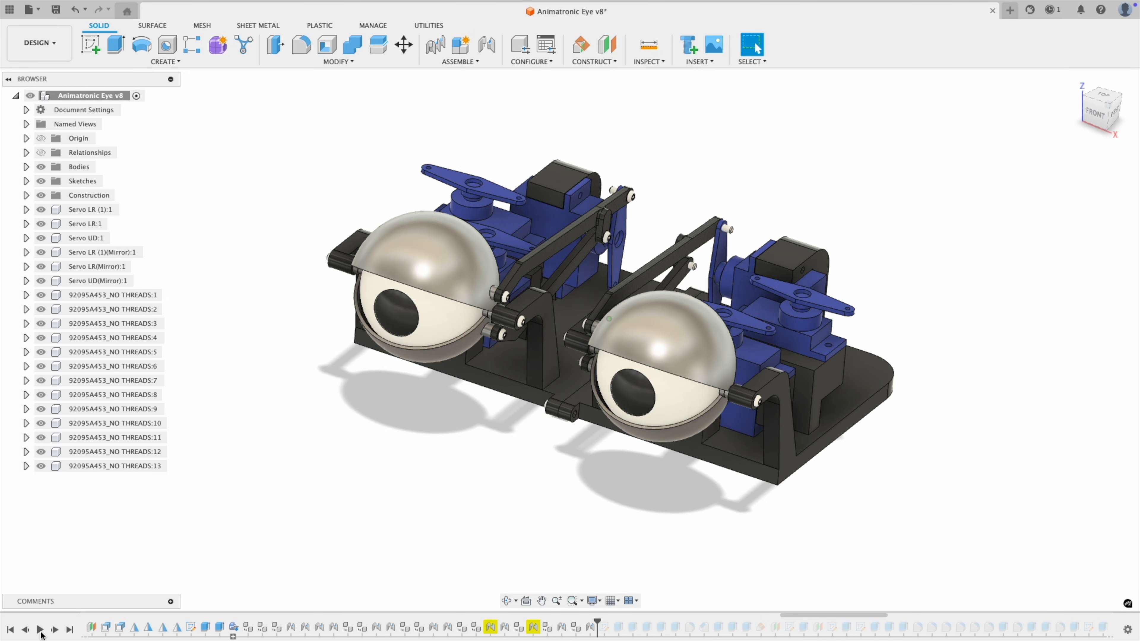